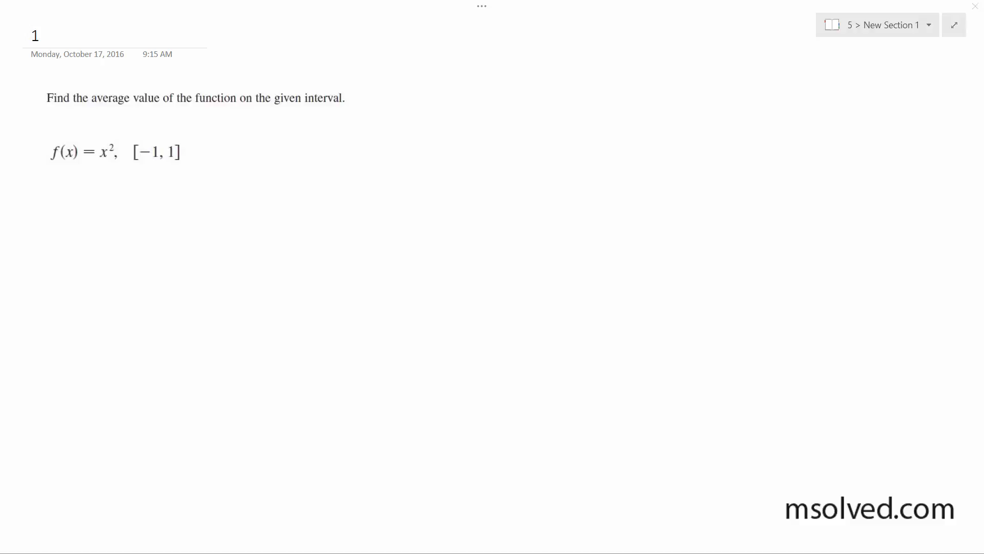
mouse_move(245, 225)
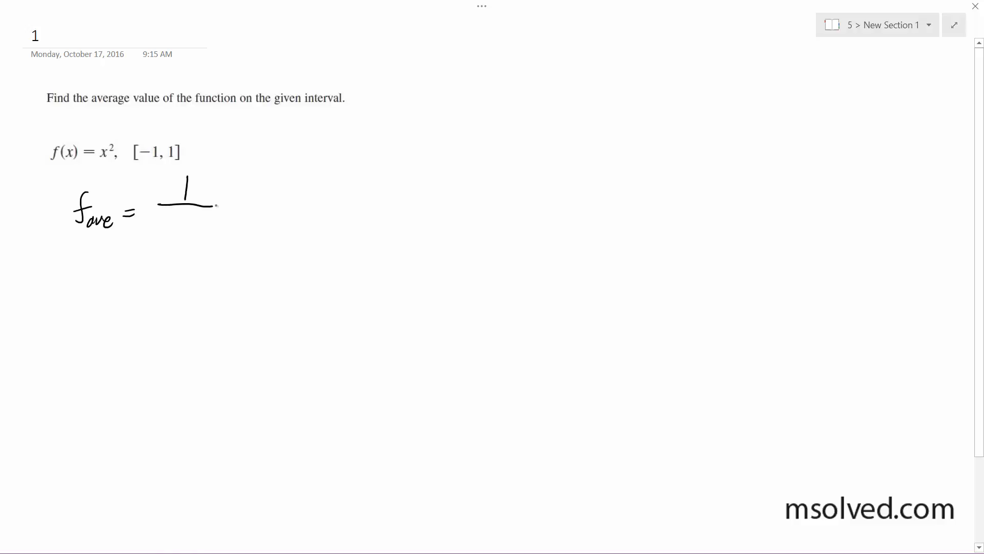
Handwrite f_ave = 1/(b−a) ∫ₐᵇ f(x)dx with the pen, then begin the next line with '='.
drag(162, 222, 214, 222)
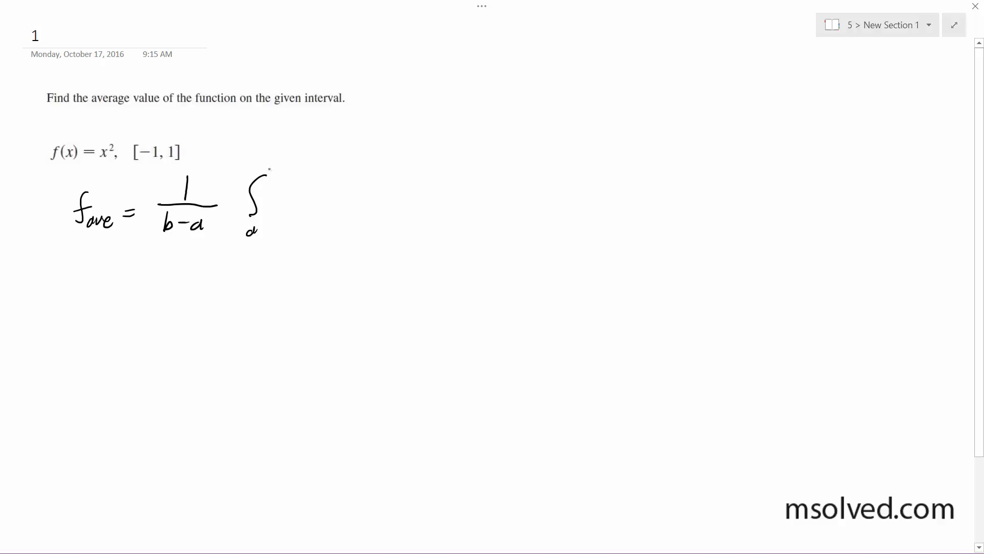
drag(273, 154, 301, 204)
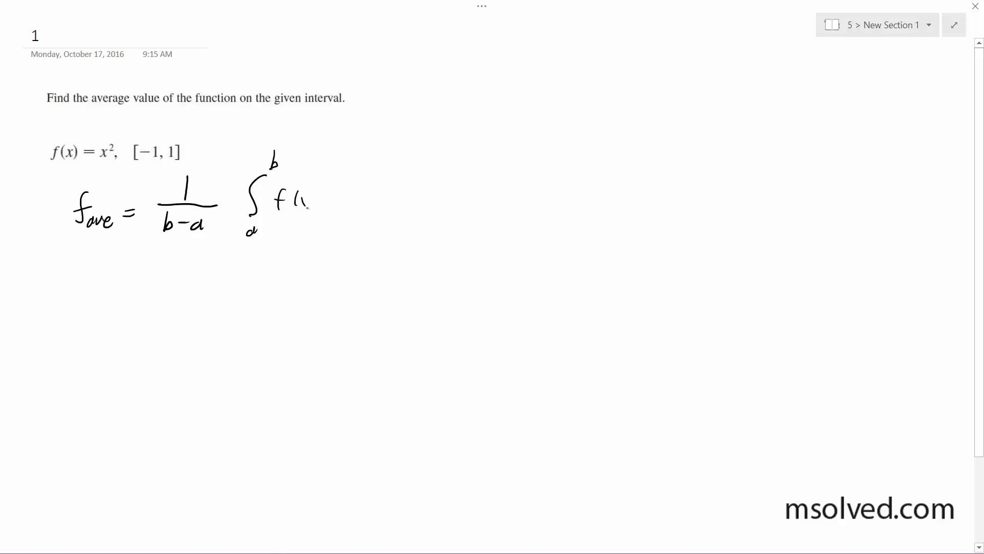
drag(289, 201, 355, 204)
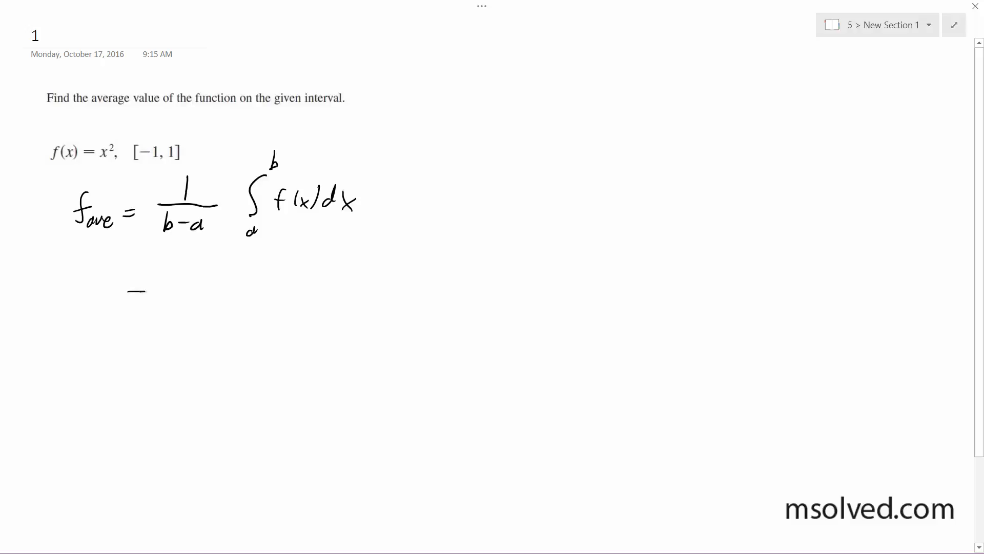
drag(133, 287, 151, 286)
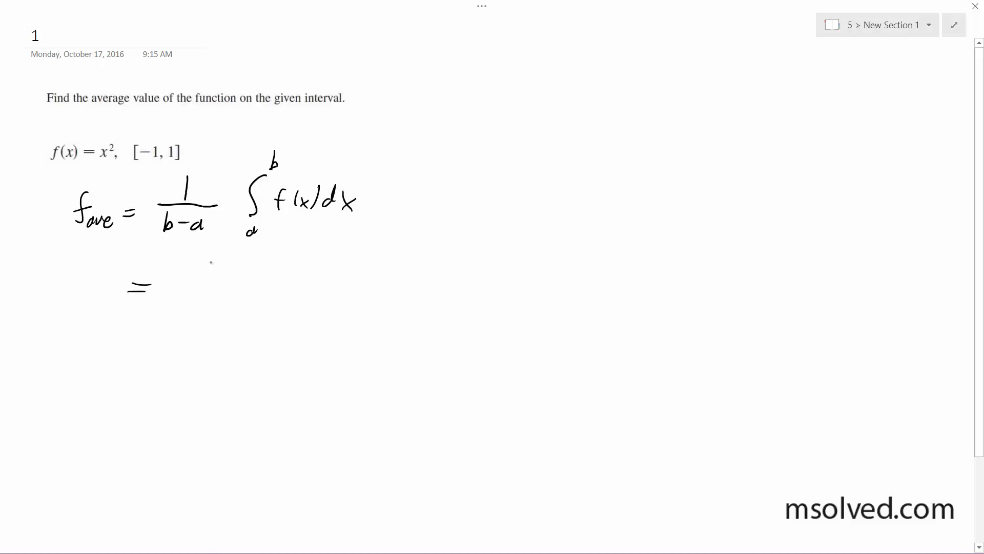